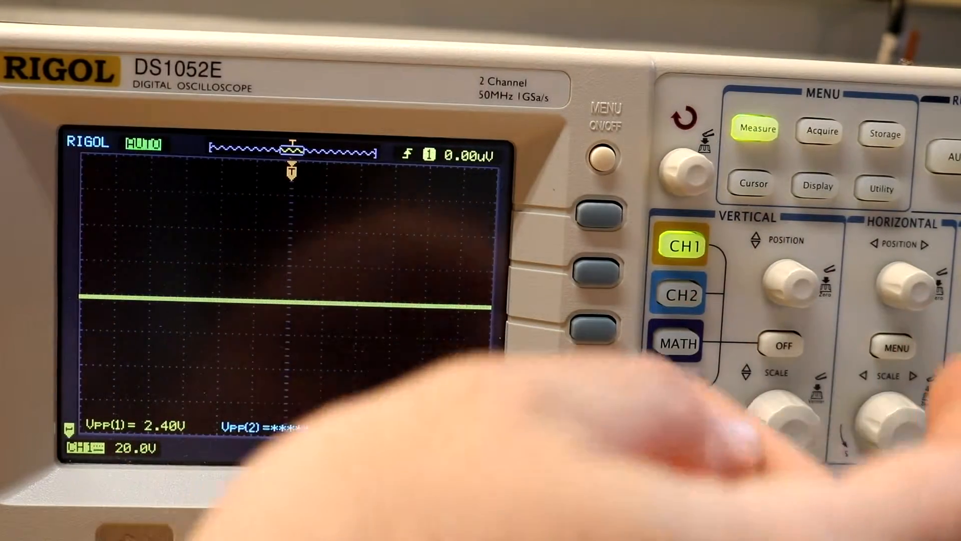
- Add channel 1 Vmax and Vmin voltage measurements alongside the peak-to-peak reading
{"action": "left_click", "coordinate": [756, 128]}
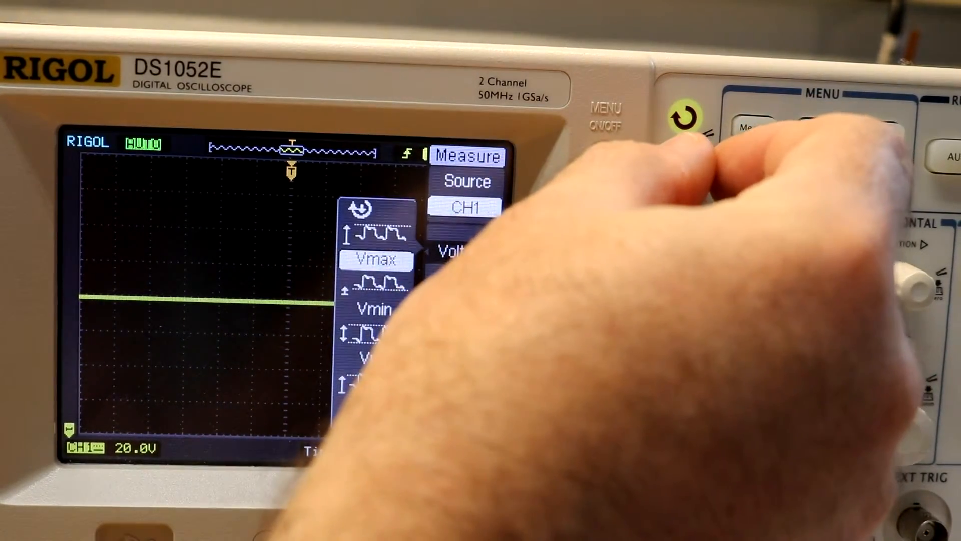
{"action": "left_click", "coordinate": [377, 259]}
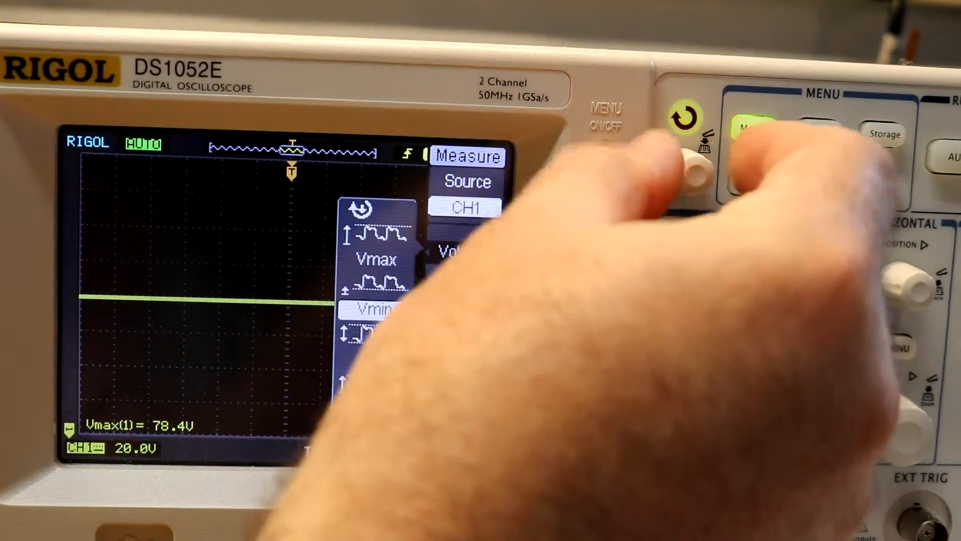
{"action": "left_click", "coordinate": [757, 129]}
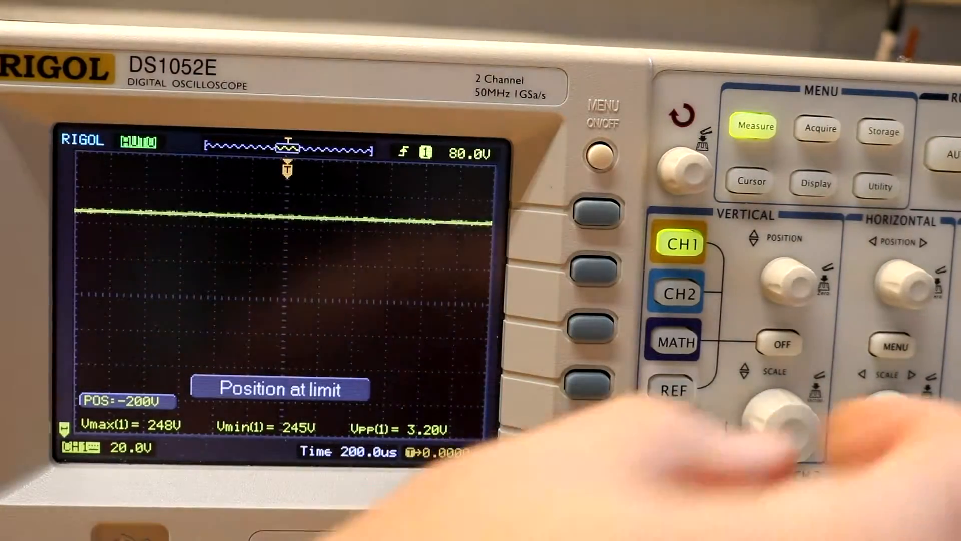
- Shift the channel 1 vertical position down to its -200 V offset limit
{"action": "left_click", "coordinate": [778, 276]}
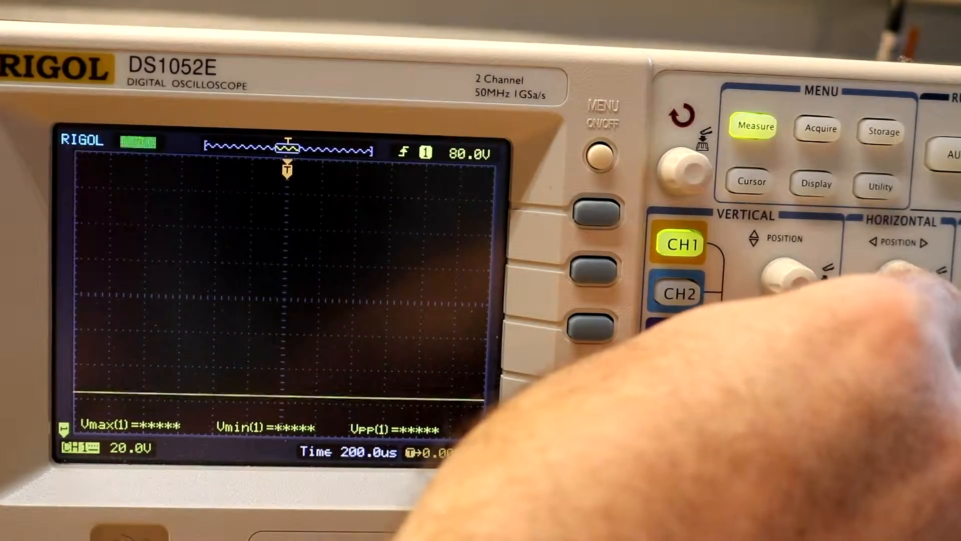